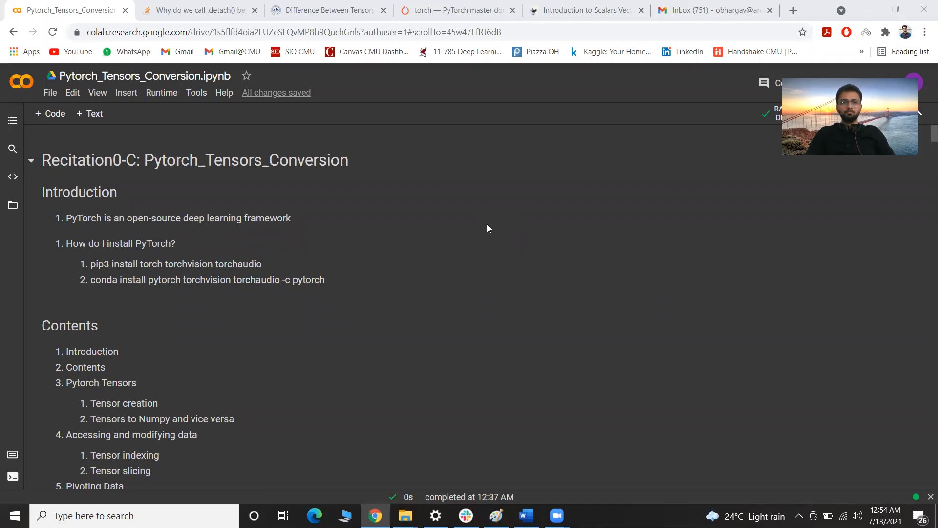
mouse_move(411, 243)
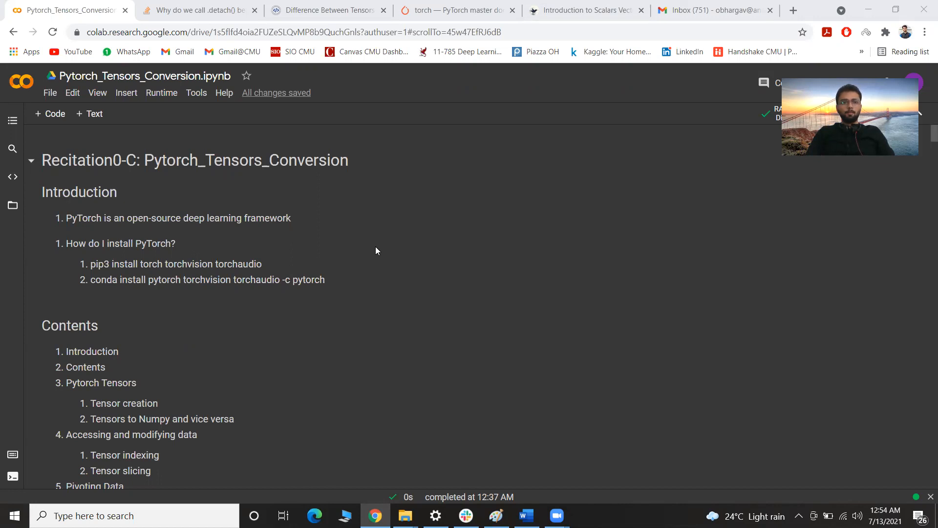
mouse_move(351, 257)
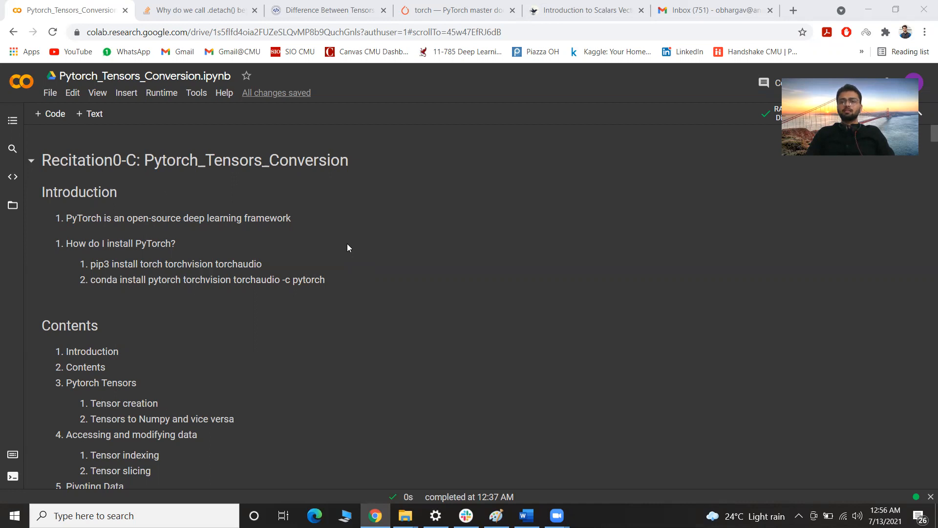
mouse_move(387, 282)
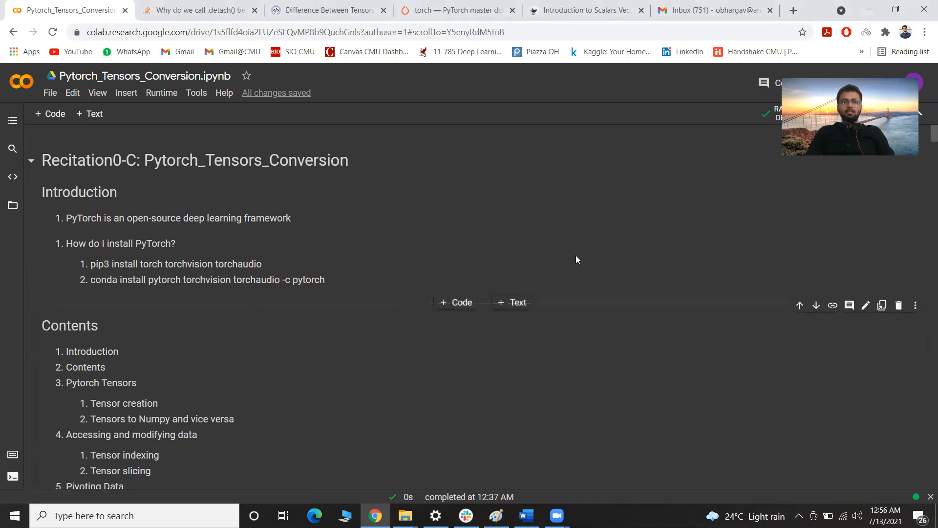
Step: Scroll past the torch install output, marking the pip3 install line, to the What are tensors? diagram
scroll("down", 3)
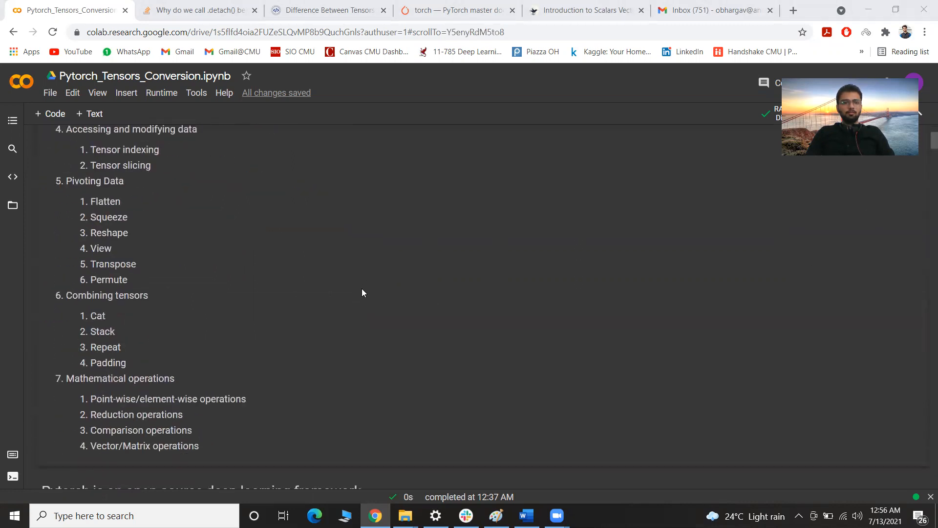
scroll("down", 3)
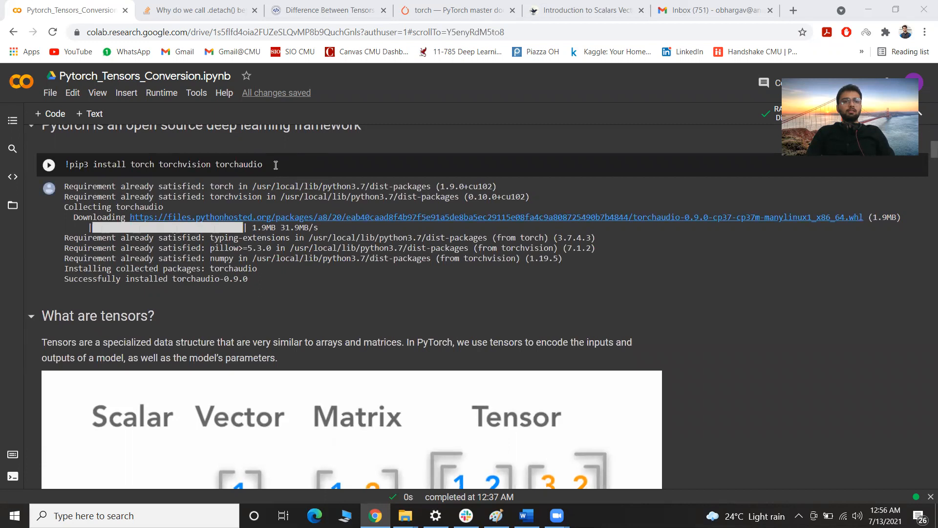
triple_click(162, 164)
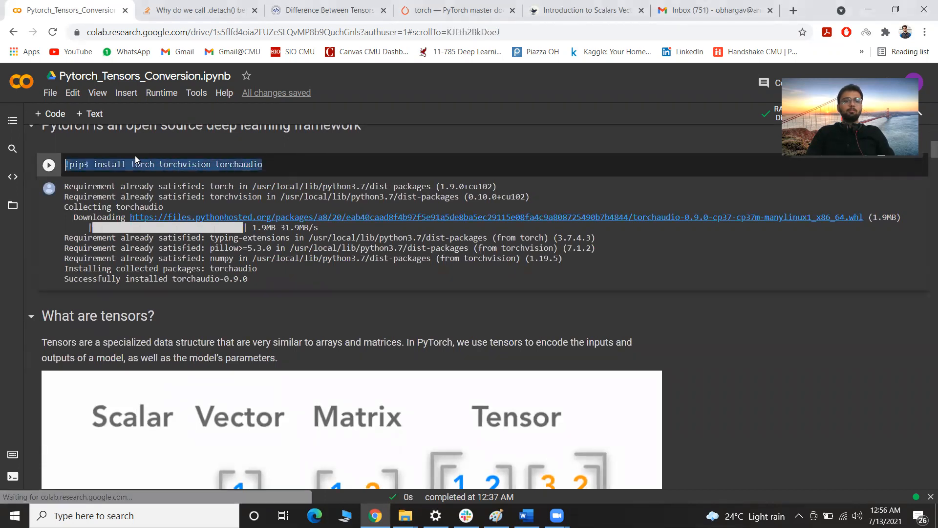
scroll("down", 3)
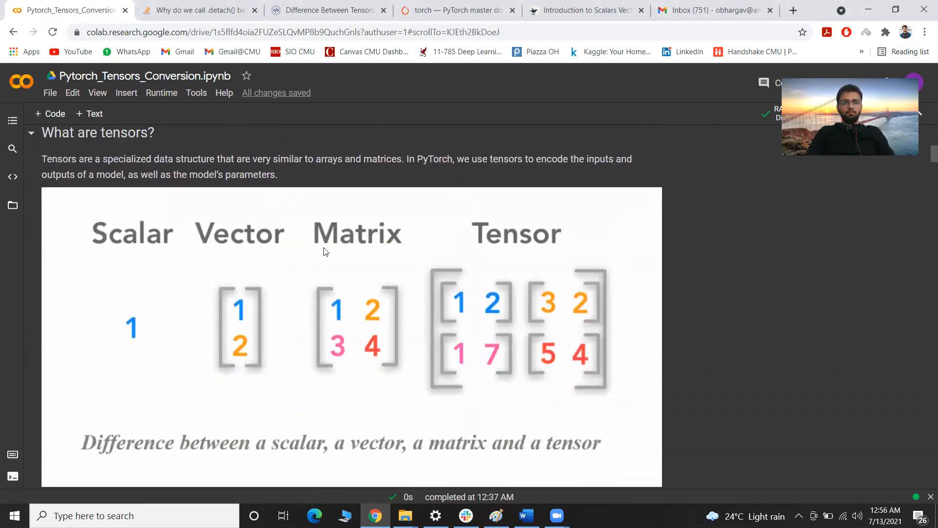
mouse_move(434, 292)
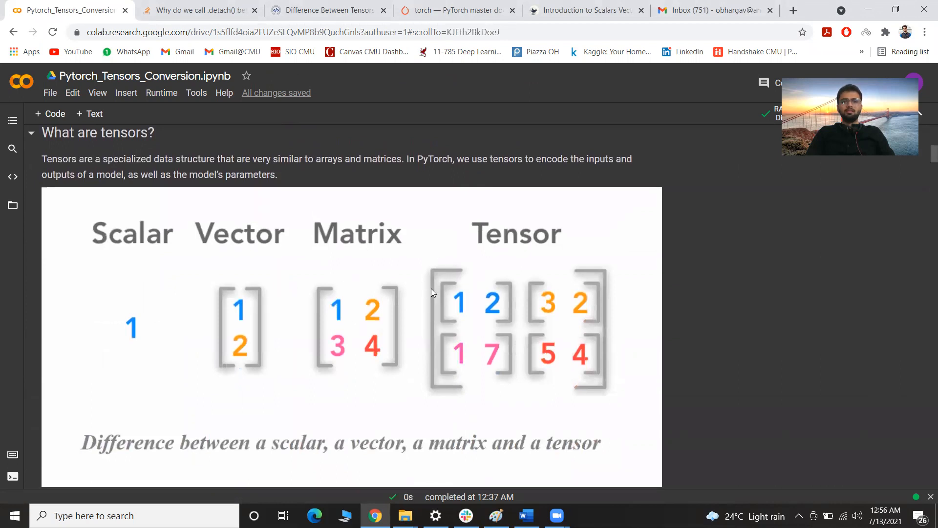
mouse_move(638, 371)
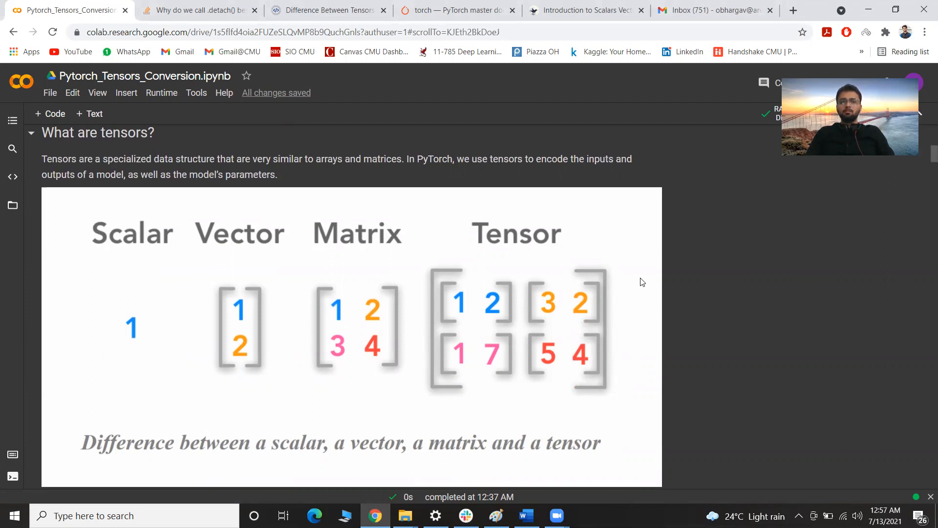
mouse_move(620, 290)
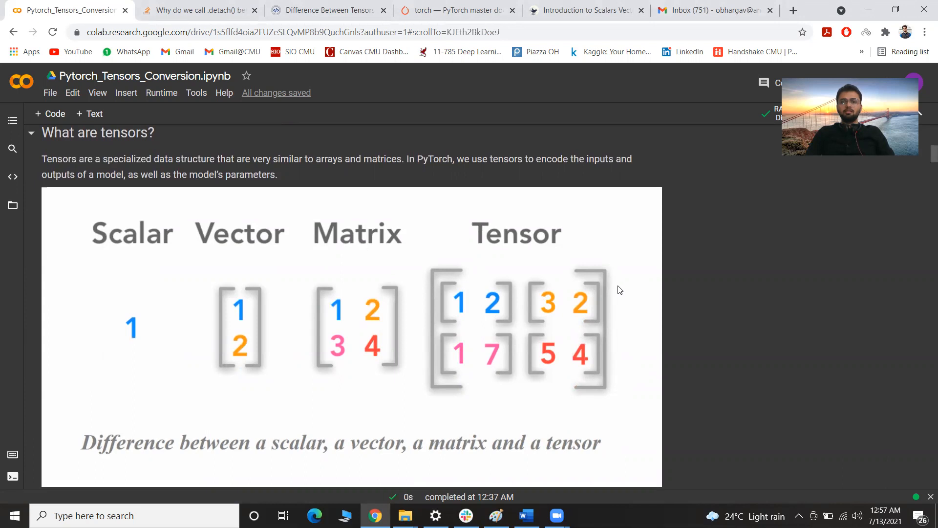
mouse_move(434, 340)
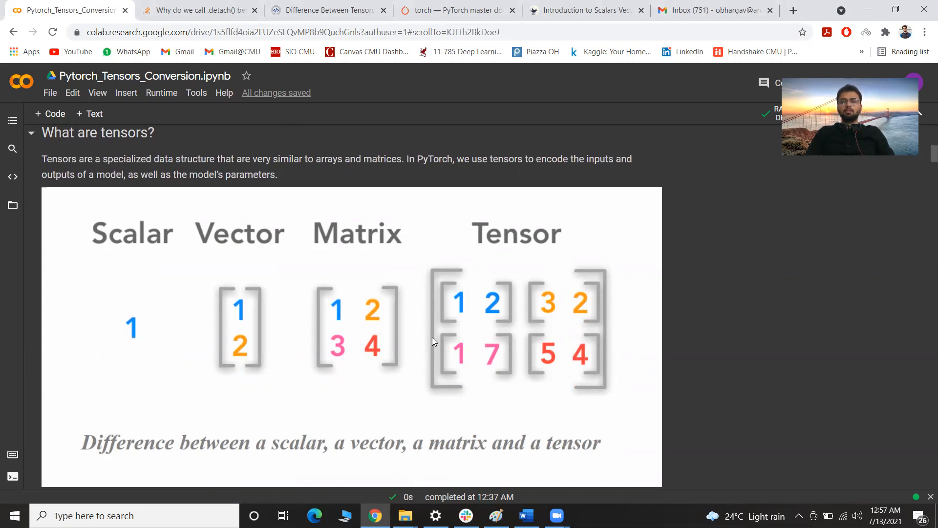
mouse_move(413, 339)
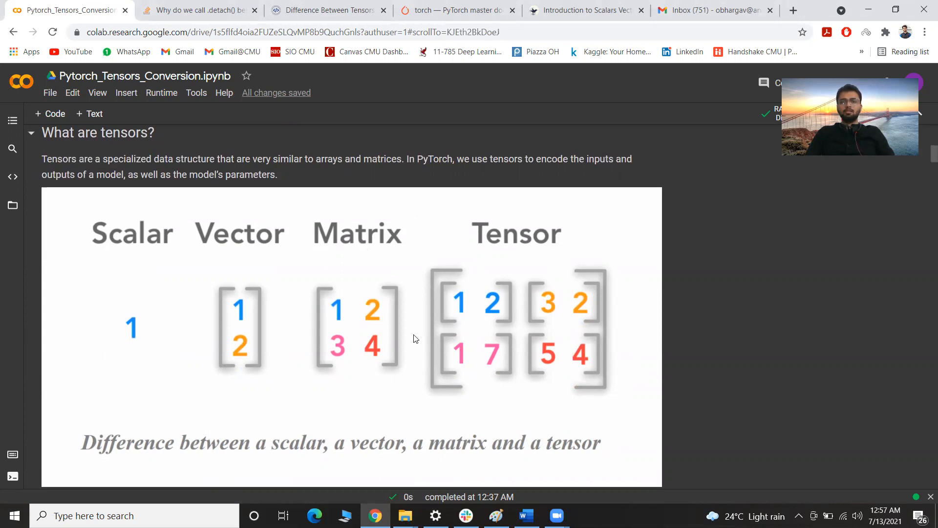
Step: Highlight manual_seed in the torch import cell, then reach the cuda check cell printing False
scroll("down", 3)
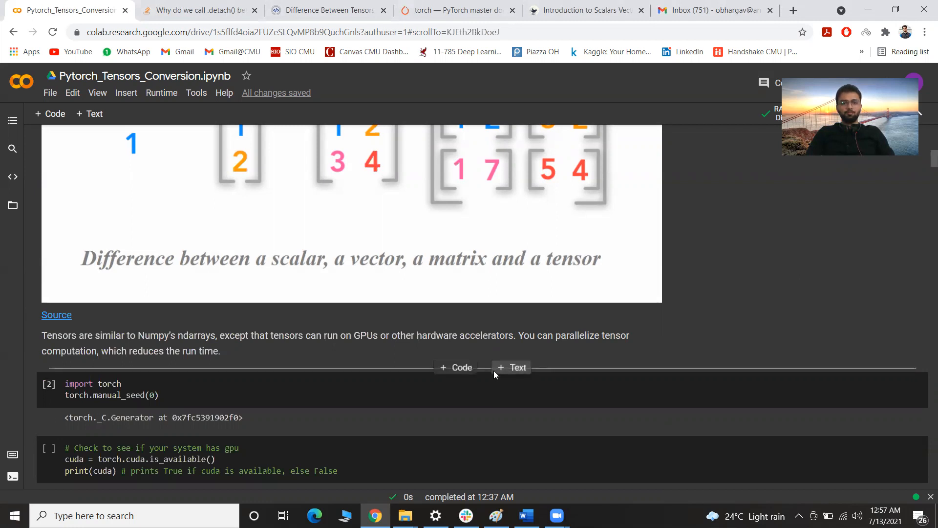
scroll("down", 3)
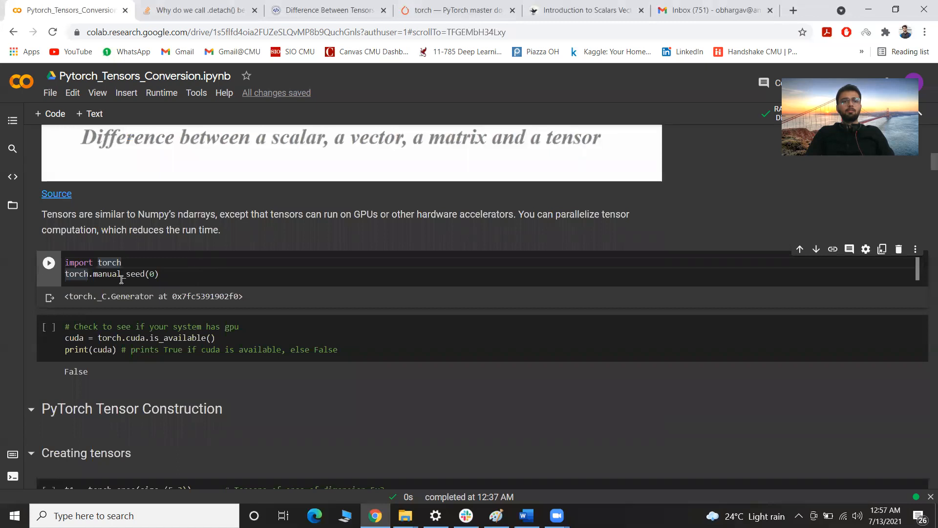
double_click(117, 274)
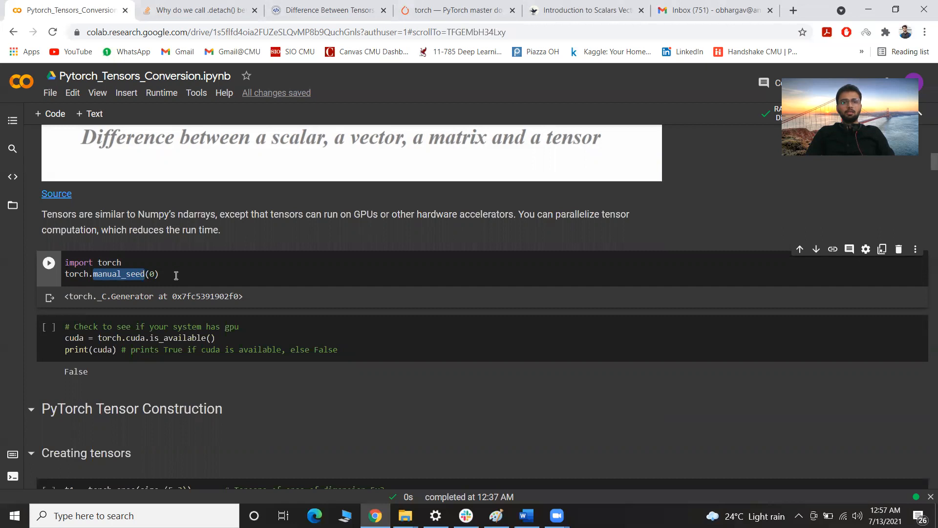
scroll("down", 3)
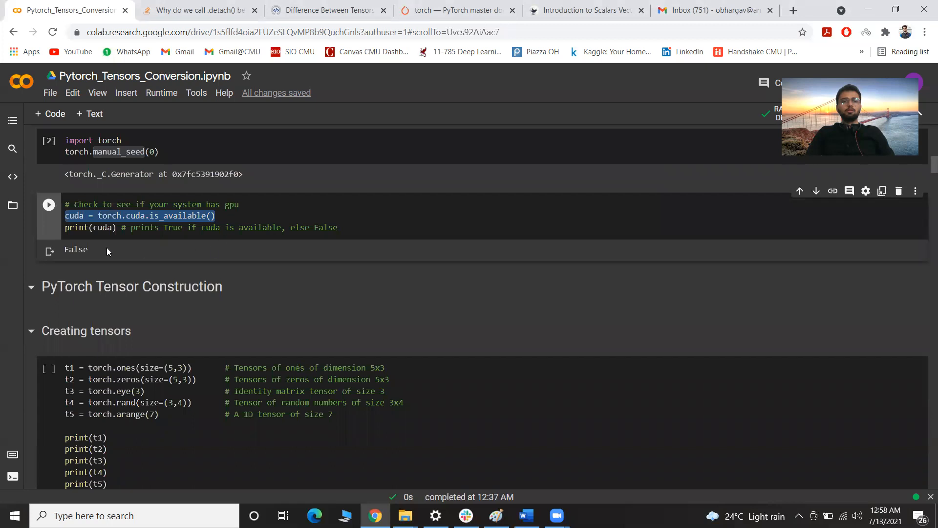
mouse_move(89, 255)
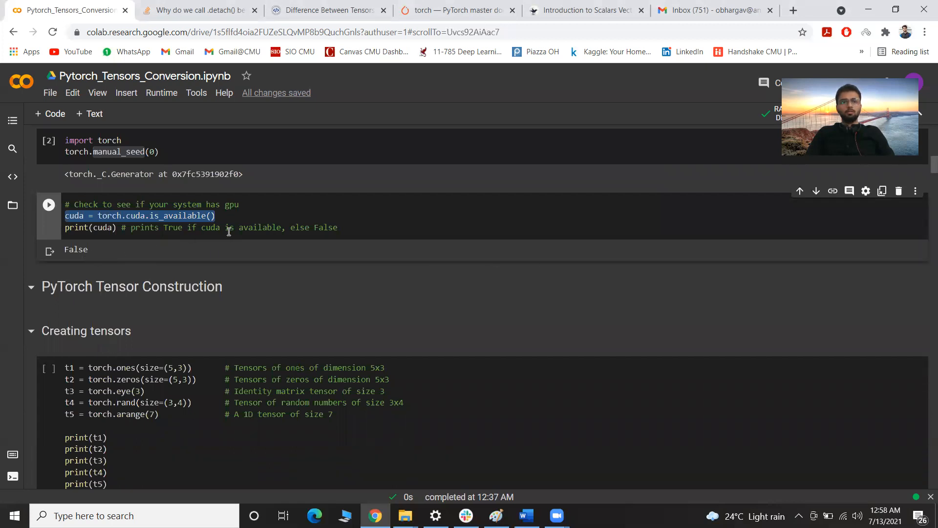
scroll("down", 3)
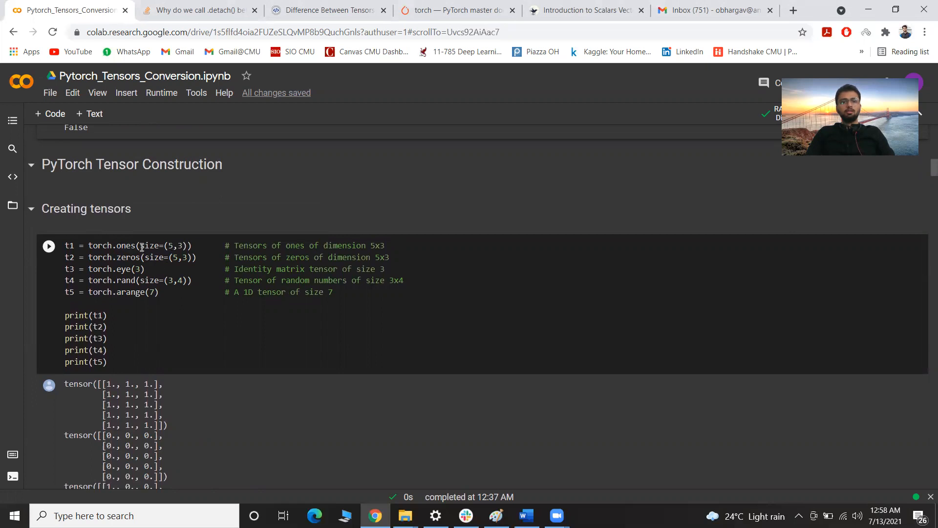
double_click(162, 245)
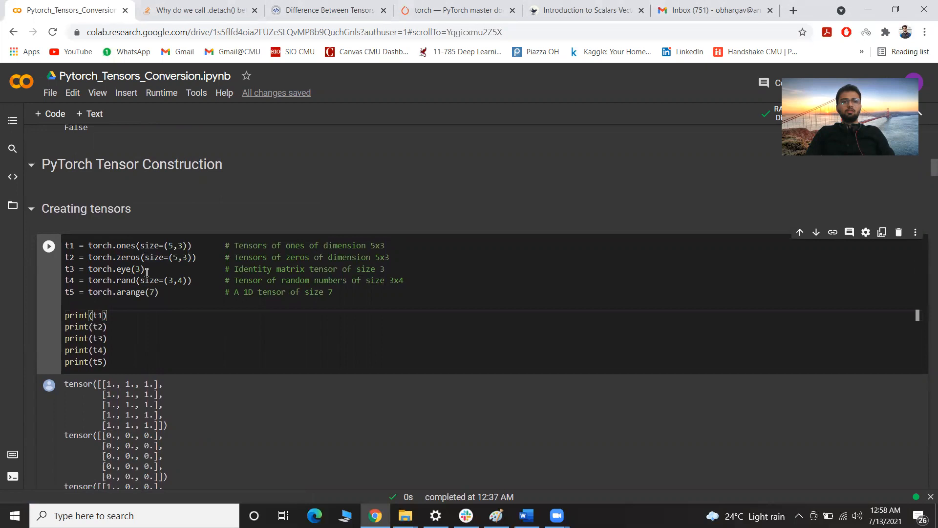
scroll("down", 3)
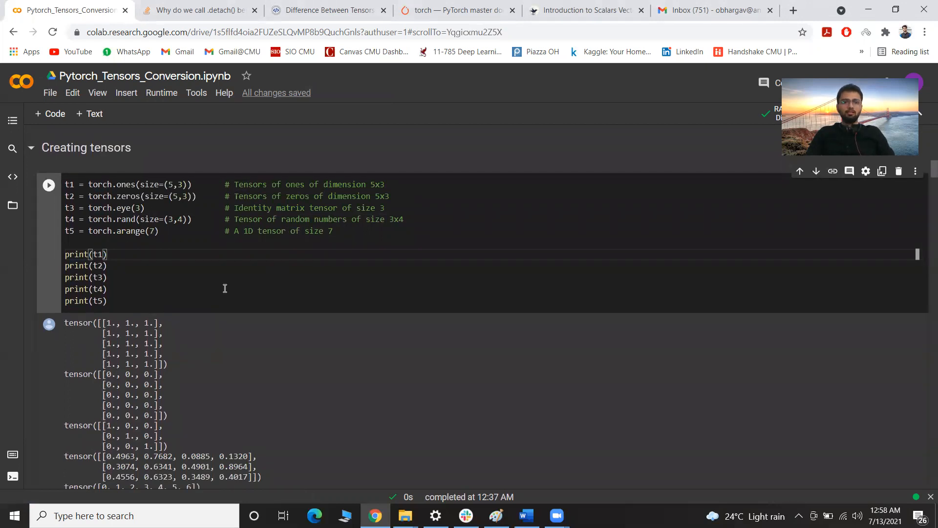
mouse_move(210, 271)
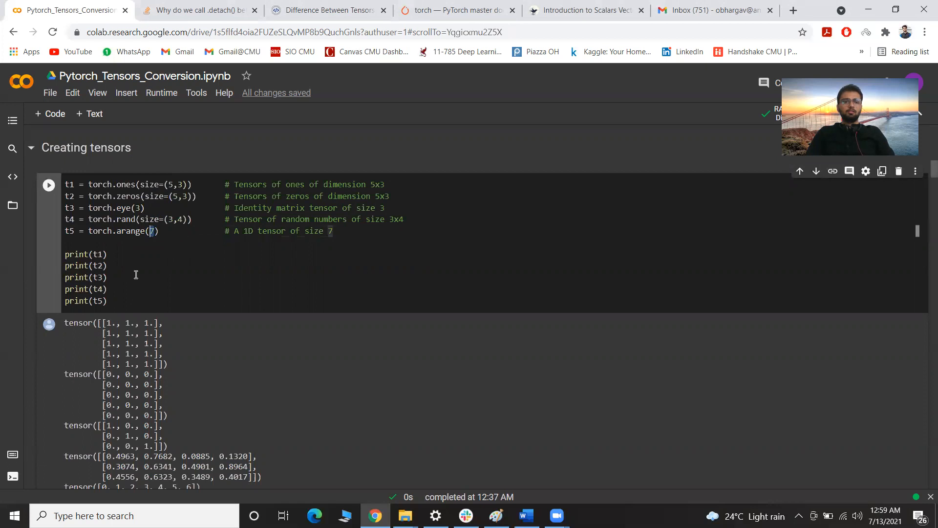
scroll("down", 3)
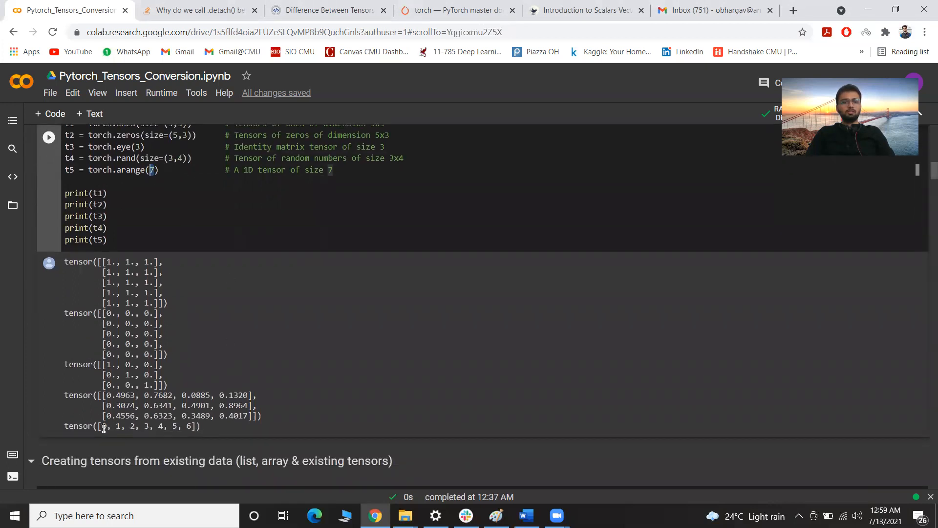
left_click_drag(103, 426, 192, 426)
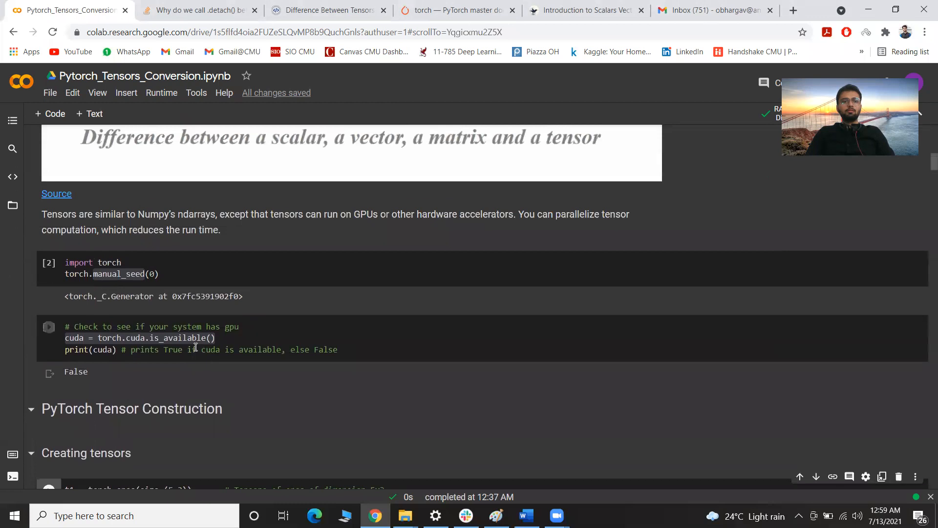
scroll("down", 3)
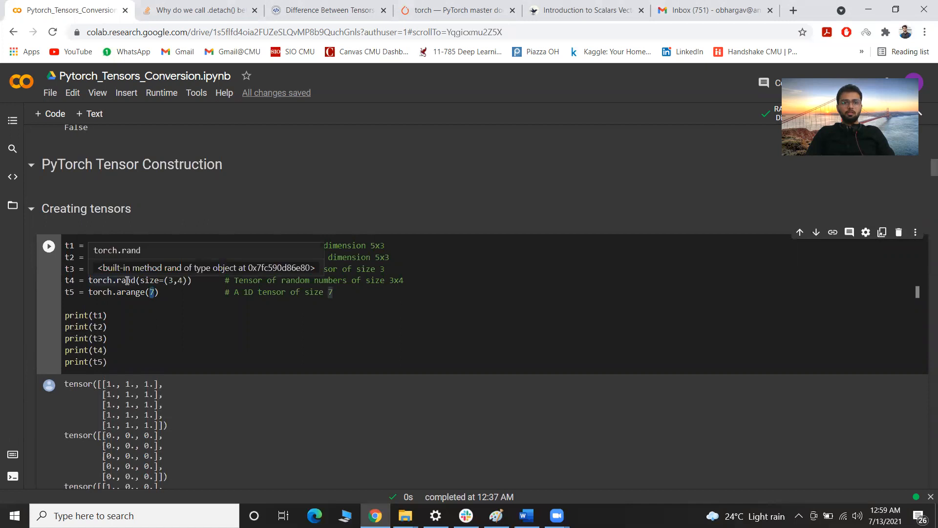
scroll("down", 3)
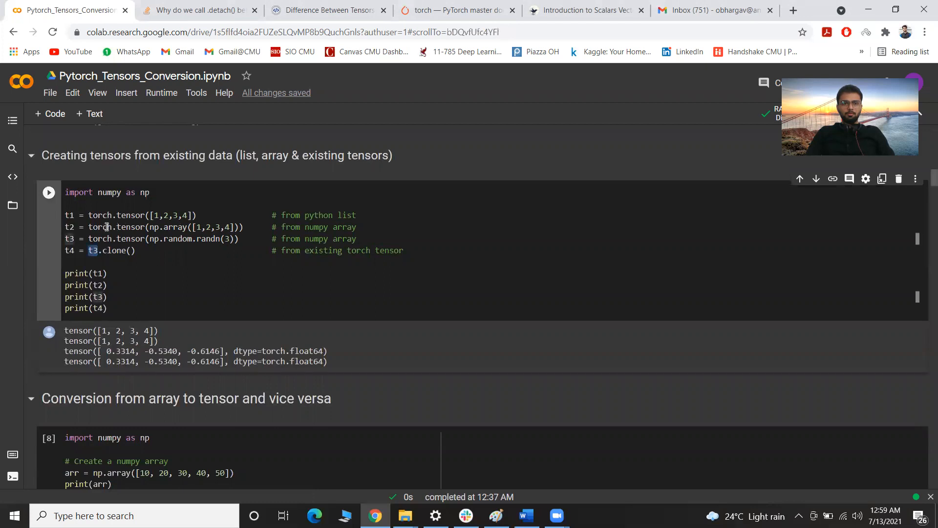
double_click(128, 226)
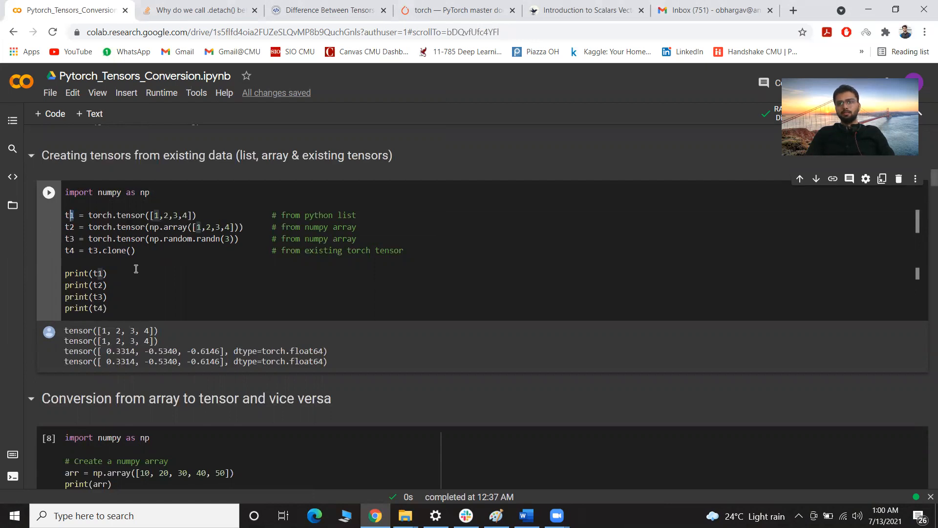
mouse_move(165, 282)
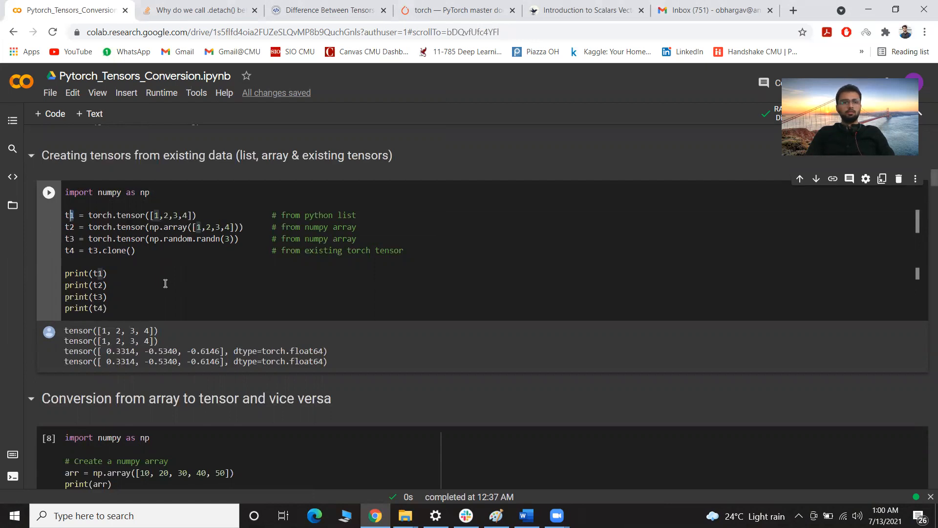
scroll("down", 3)
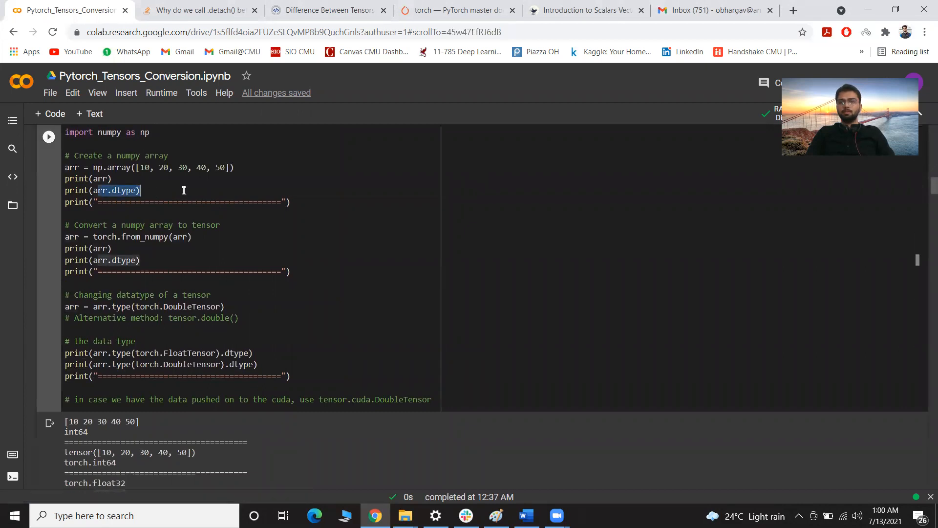
mouse_move(170, 197)
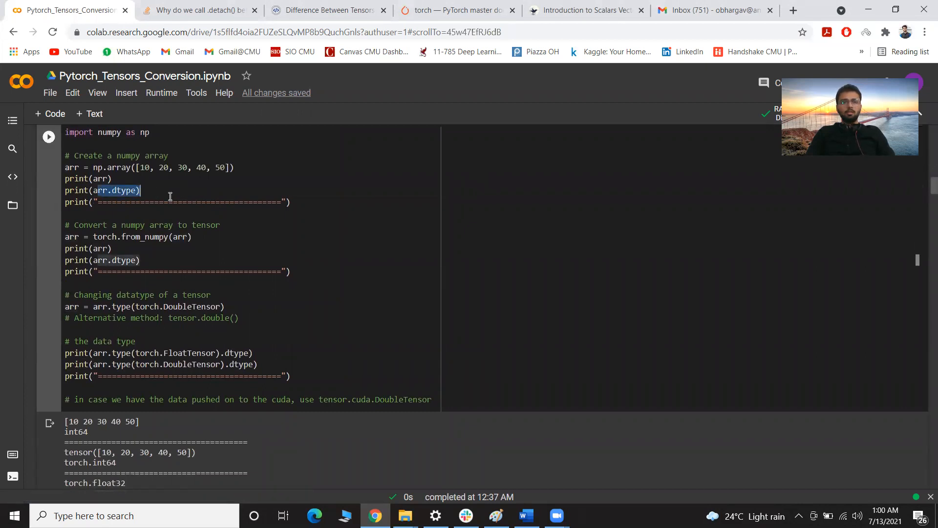
mouse_move(103, 233)
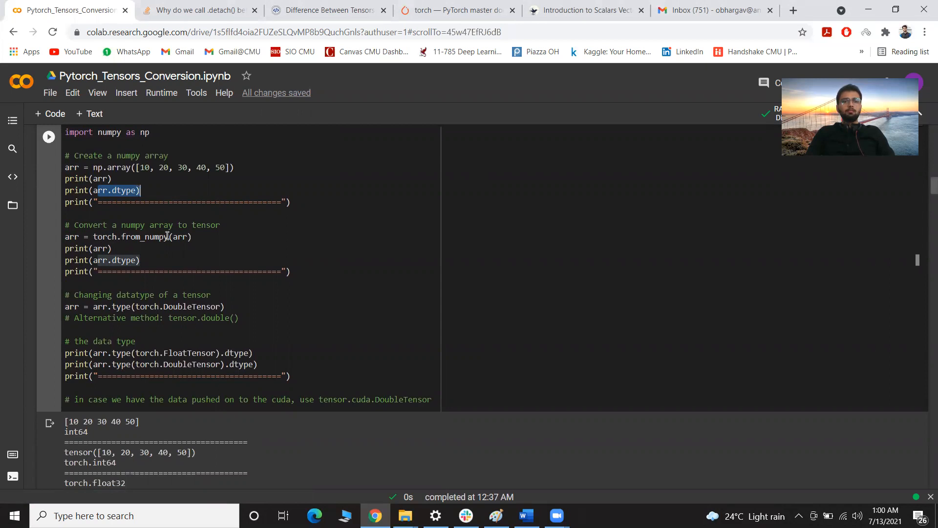
scroll("down", 3)
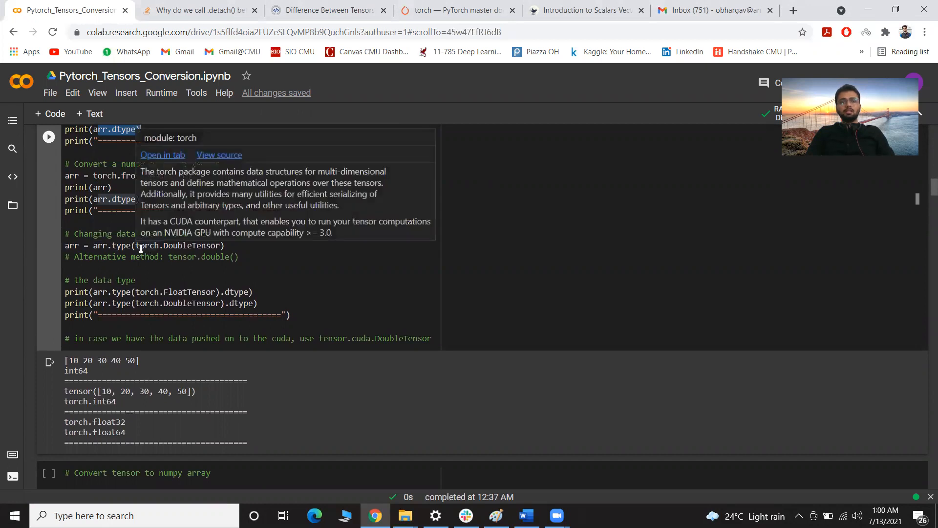
left_click(144, 273)
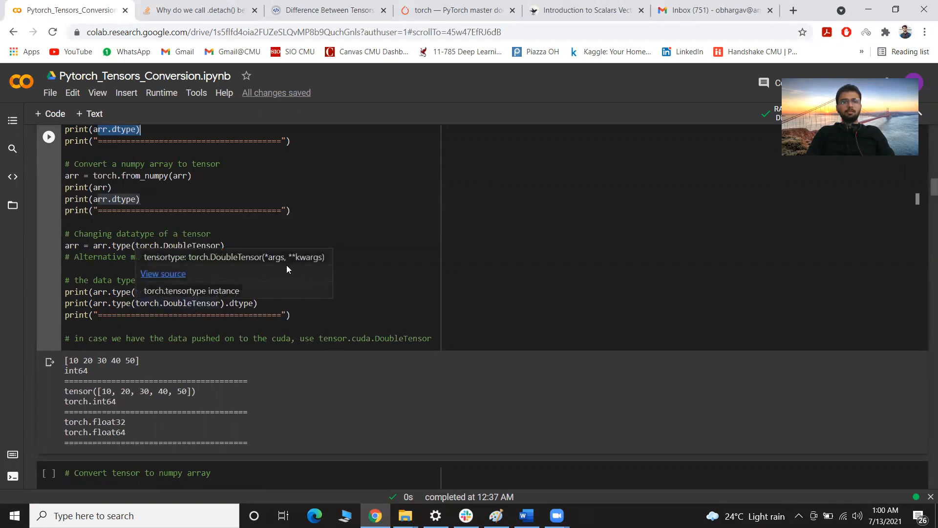
scroll("down", 3)
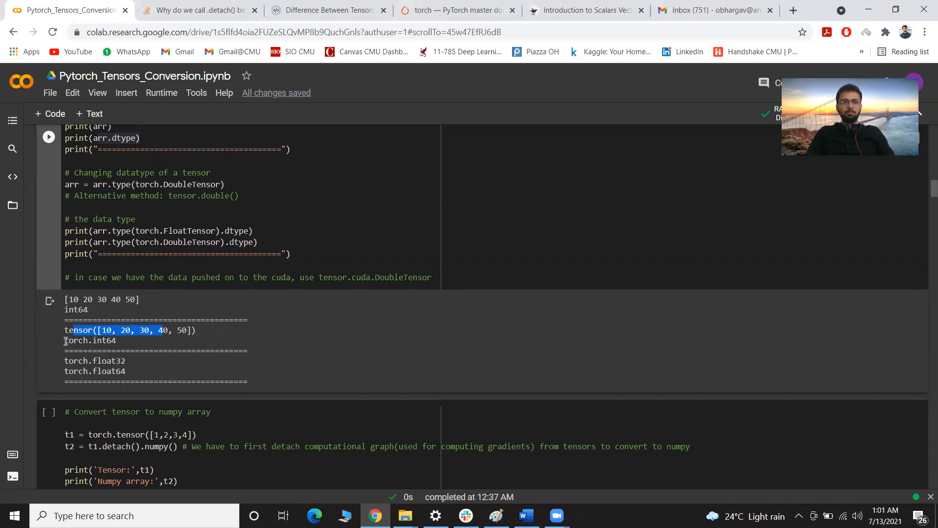
double_click(75, 340)
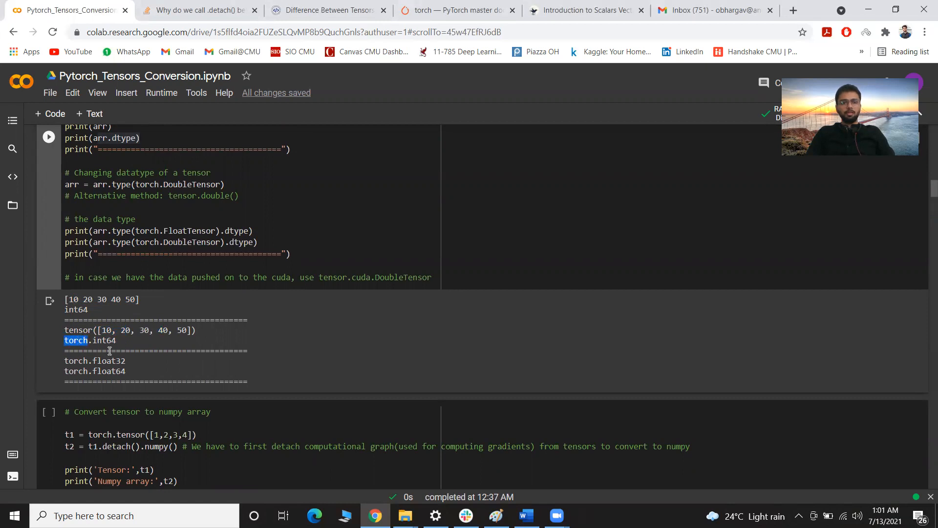
mouse_move(148, 238)
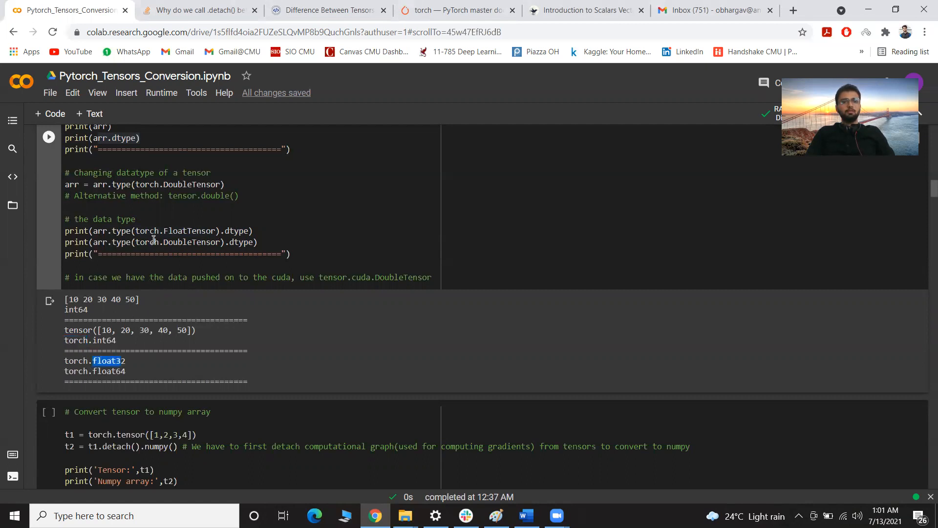
mouse_move(168, 328)
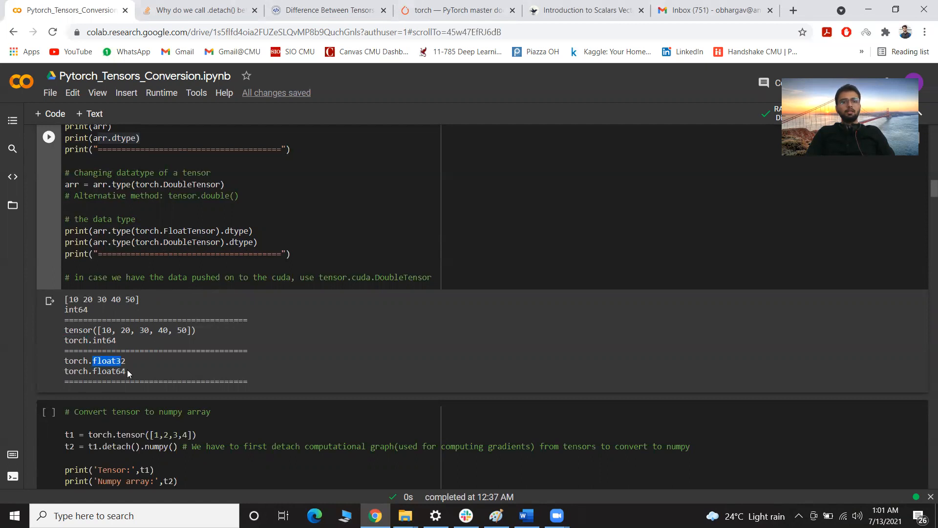
mouse_move(127, 375)
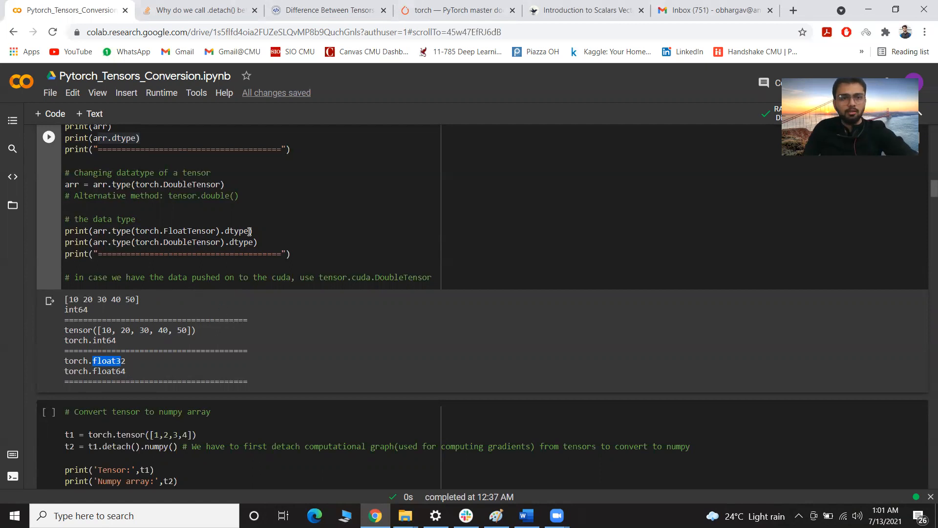
Step: Drop .dtype from the FloatTensor print and rerun, printing tensor([10., 20., 30., 40., 50.])
double_click(236, 230)
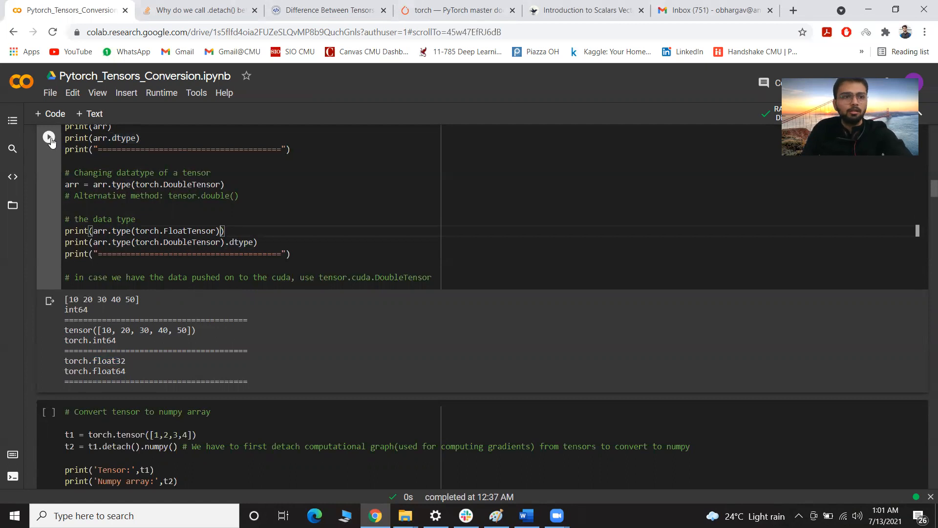
left_click(48, 137)
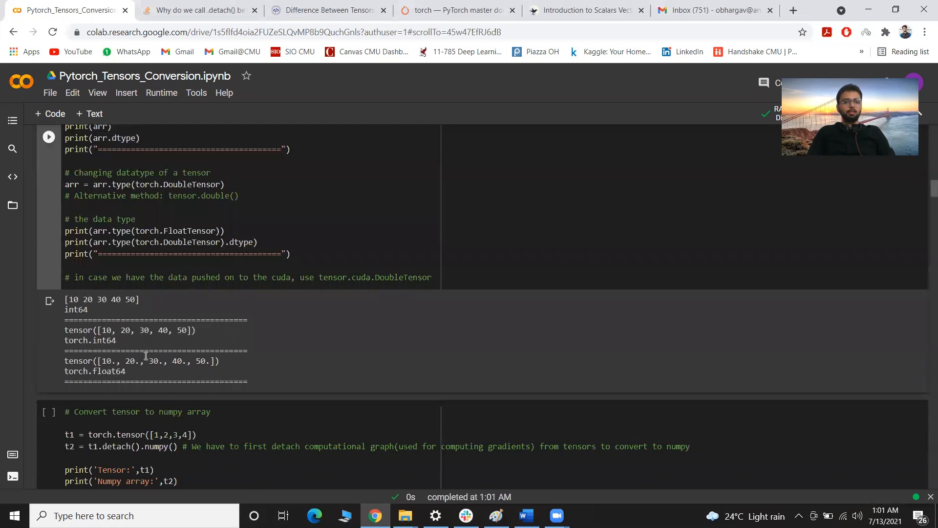
left_click_drag(102, 330, 186, 330)
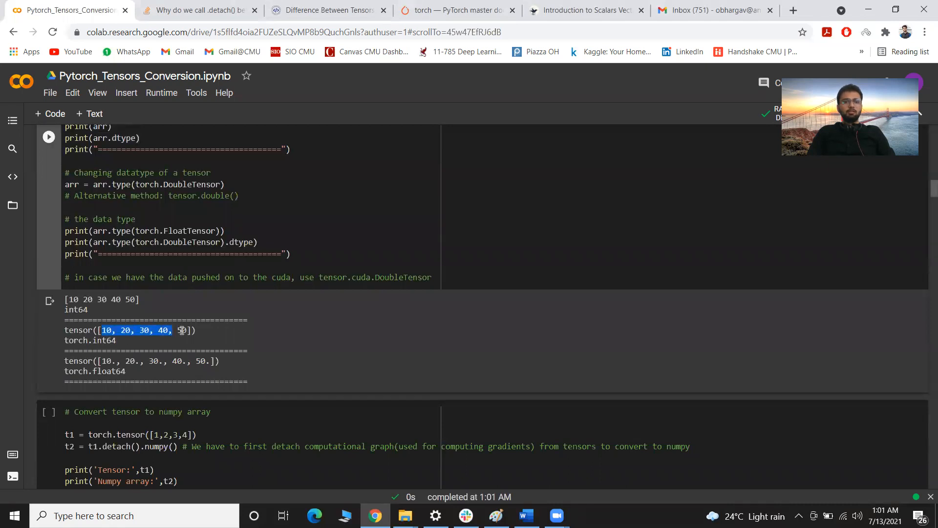
Step: Scroll past the numpy conversion cell to the Pushing the Data to Device cell's cpu/float64 output
scroll("down", 3)
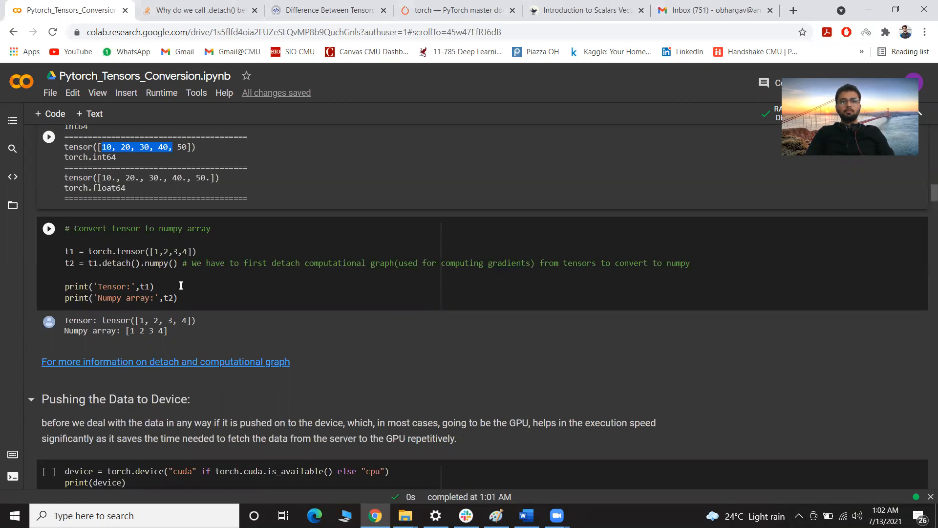
mouse_move(182, 285)
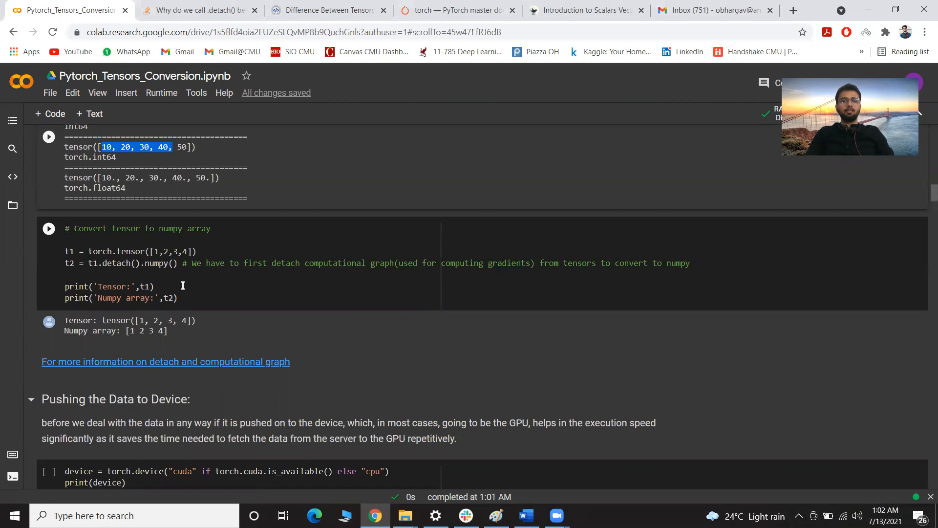
mouse_move(179, 265)
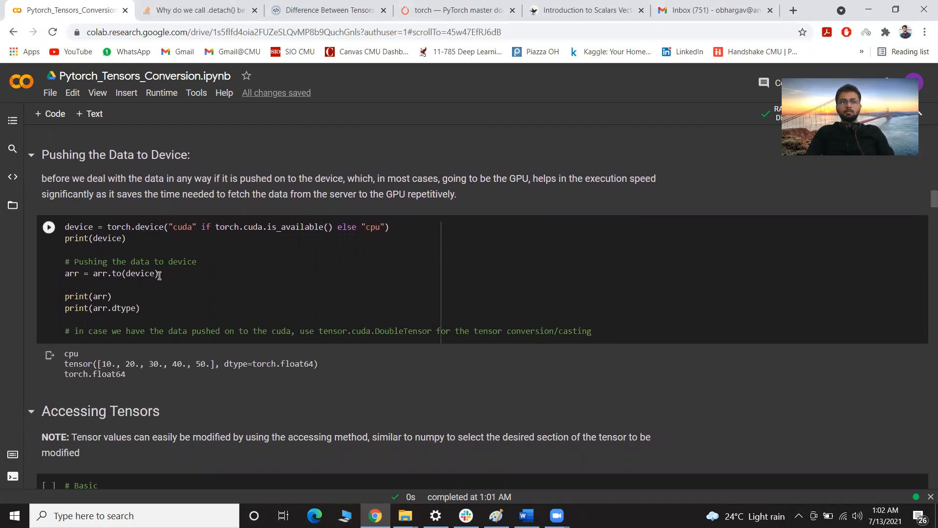
mouse_move(122, 291)
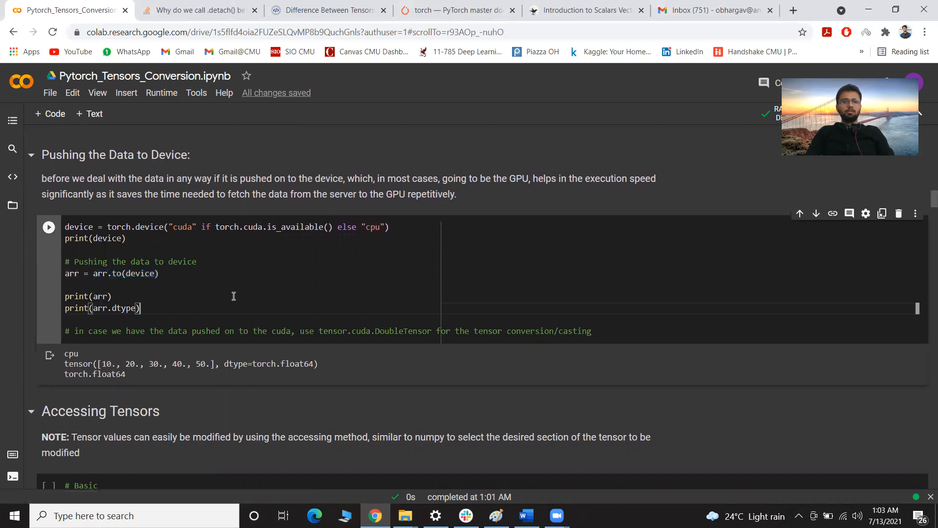
Step: Focus the Accessing Tensors Basic cell and scroll to its printed random 3×4×5 tensor t
scroll("down", 3)
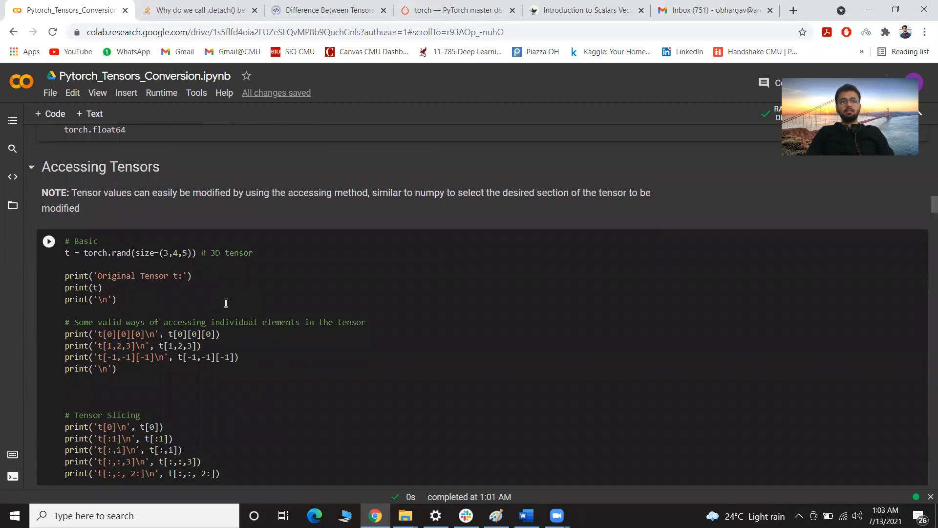
left_click(48, 241)
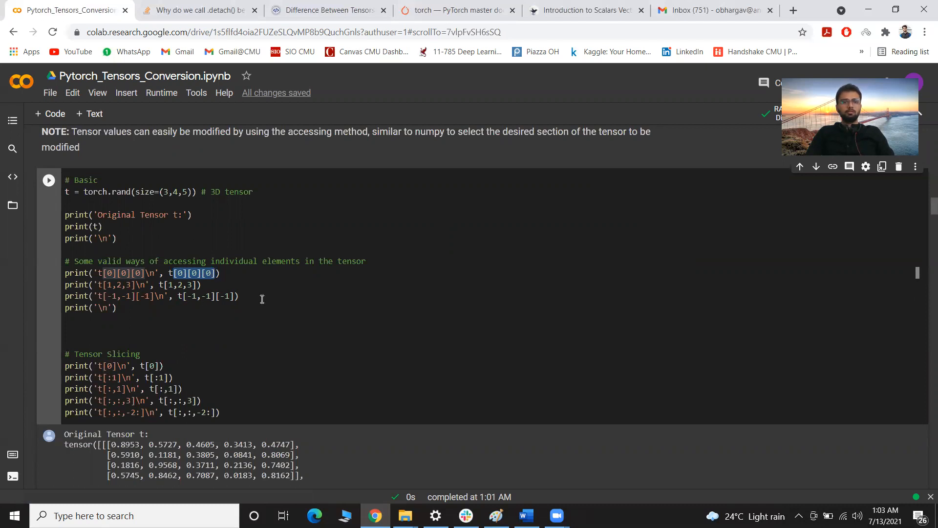
scroll("down", 3)
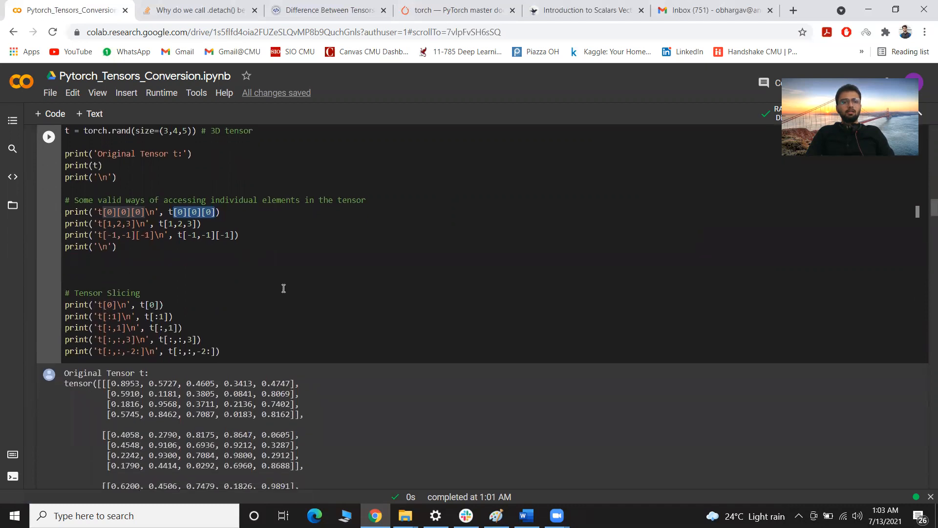
scroll("down", 3)
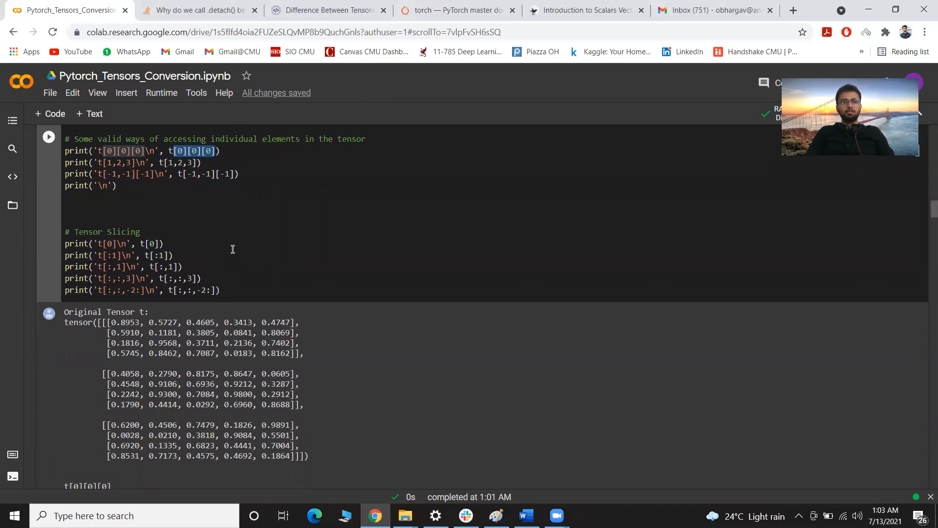
mouse_move(138, 242)
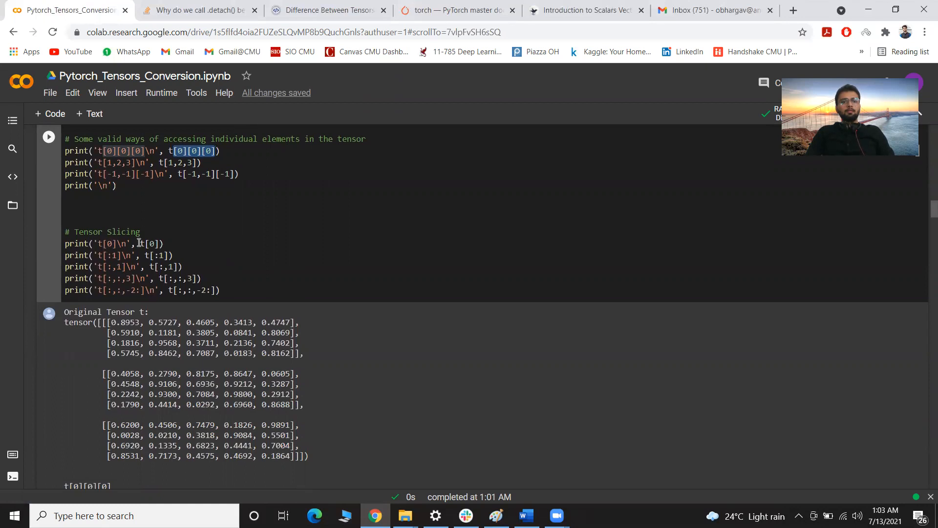
double_click(147, 243)
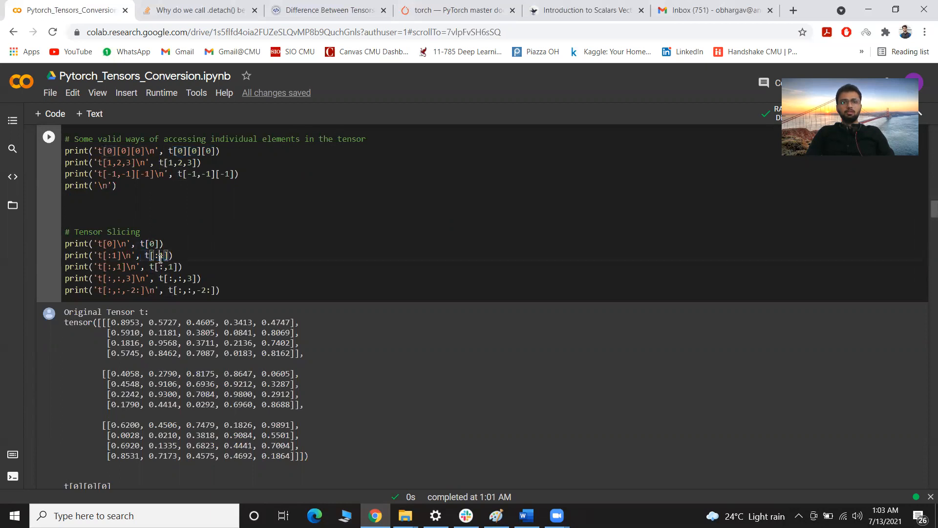
double_click(157, 255)
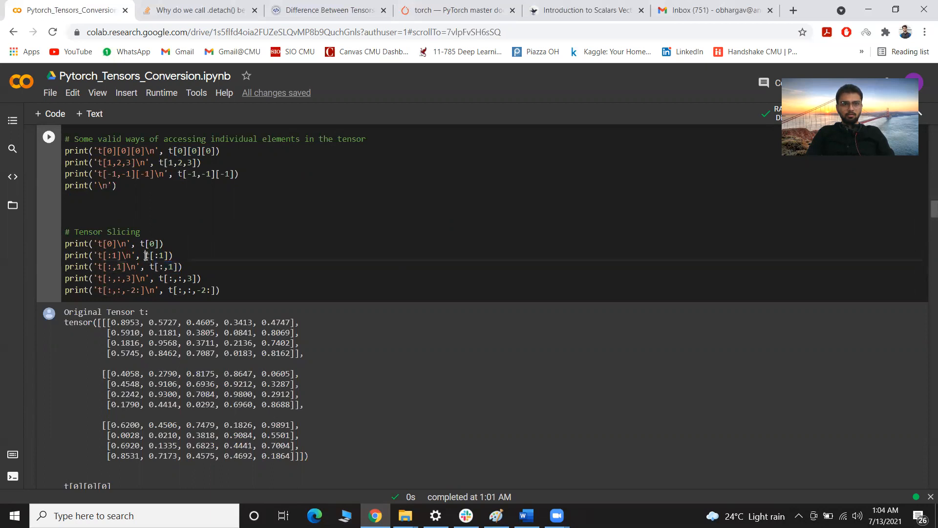
double_click(157, 255)
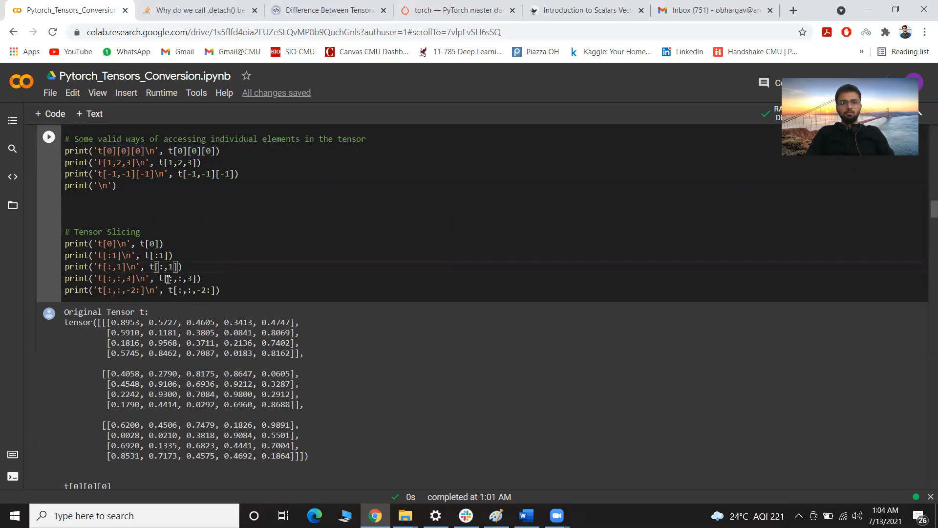
double_click(176, 278)
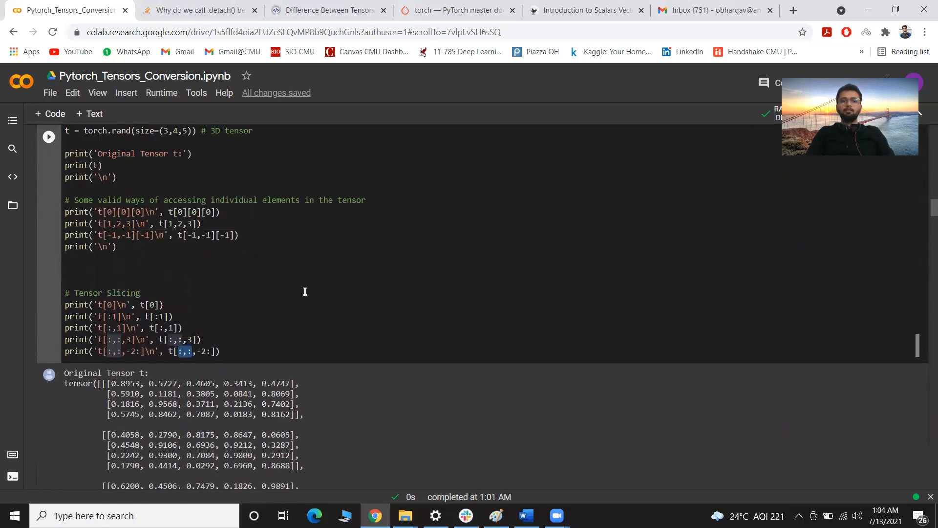
mouse_move(252, 266)
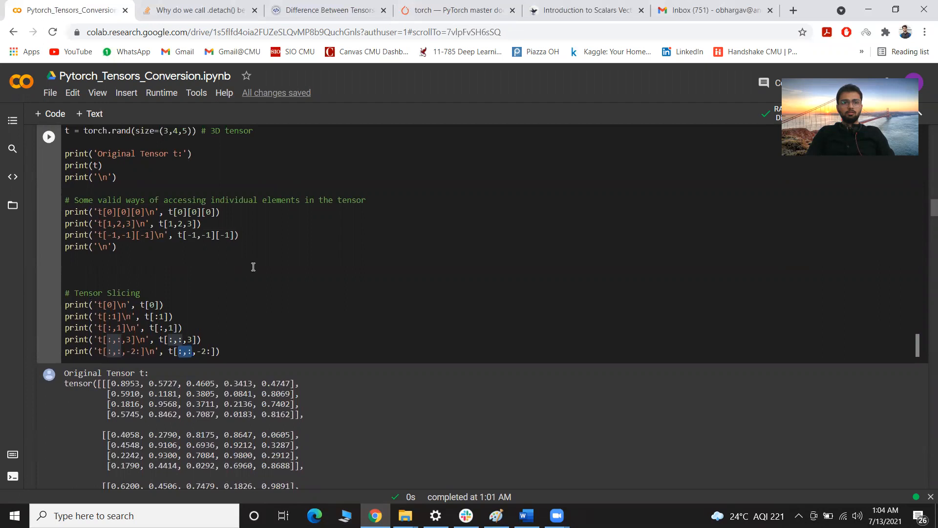
scroll("down", 3)
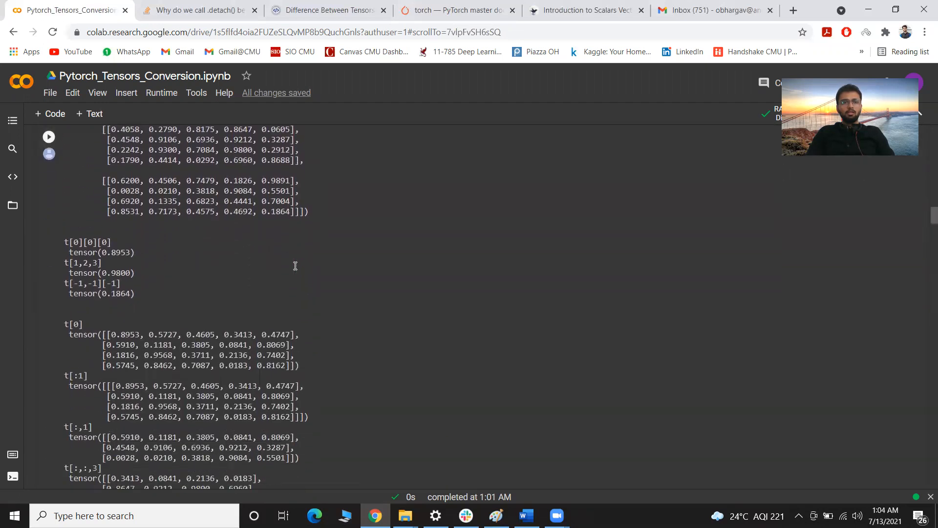
scroll("down", 3)
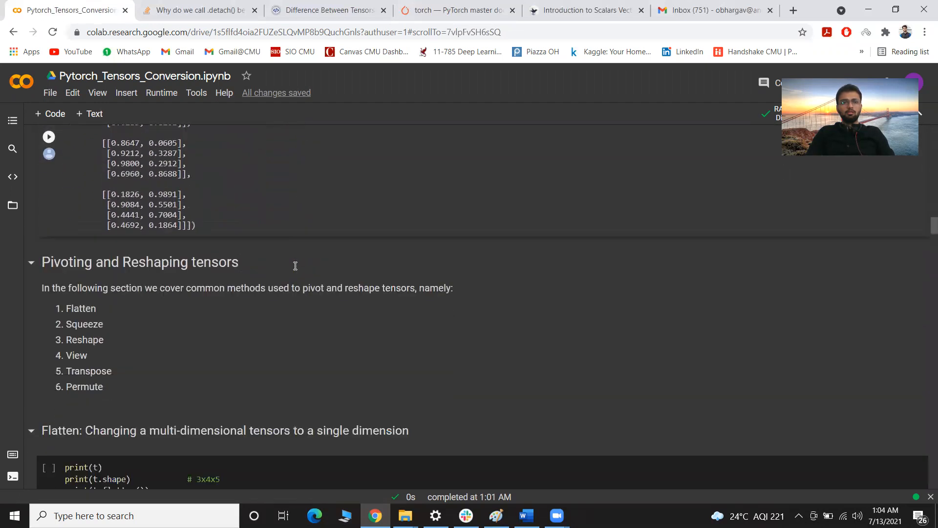
scroll("down", 3)
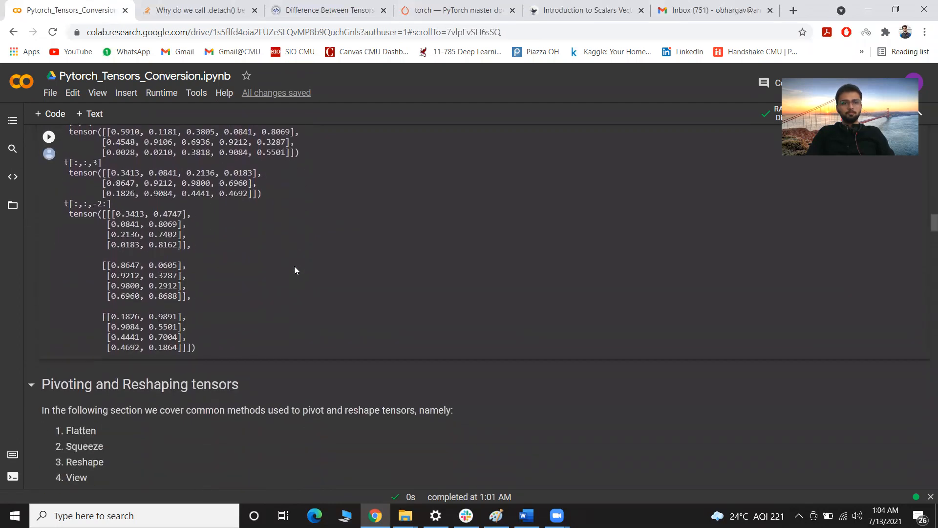
scroll("down", 3)
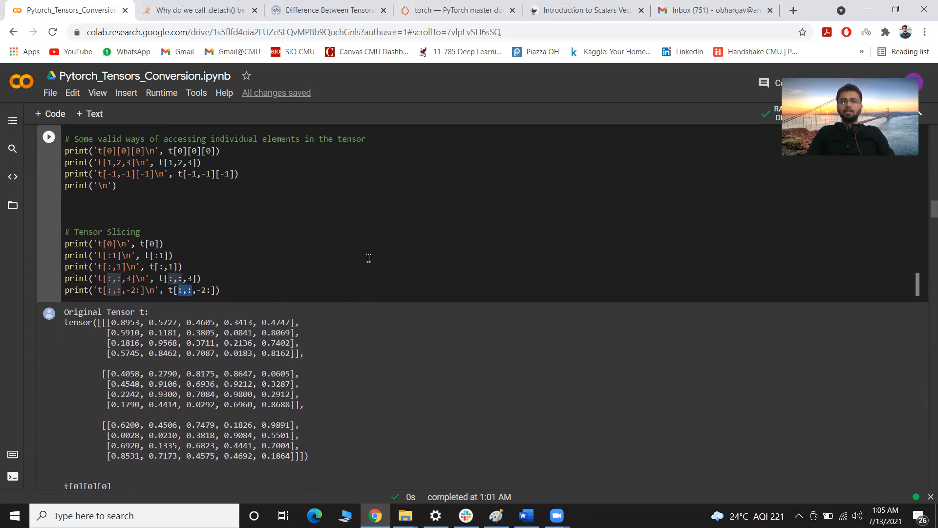
mouse_move(462, 246)
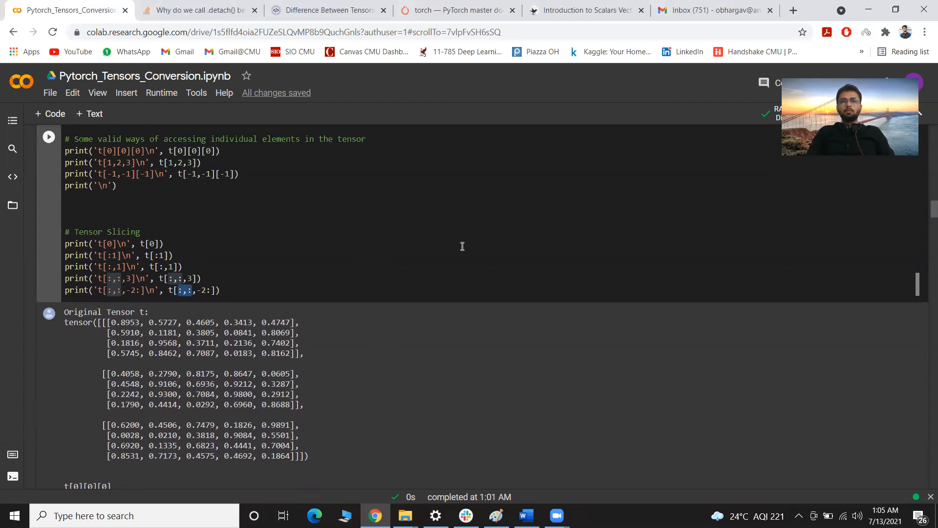
Step: Scroll back to the notebook top with the Recitation0-C title, Introduction and Contents
scroll("down", 3)
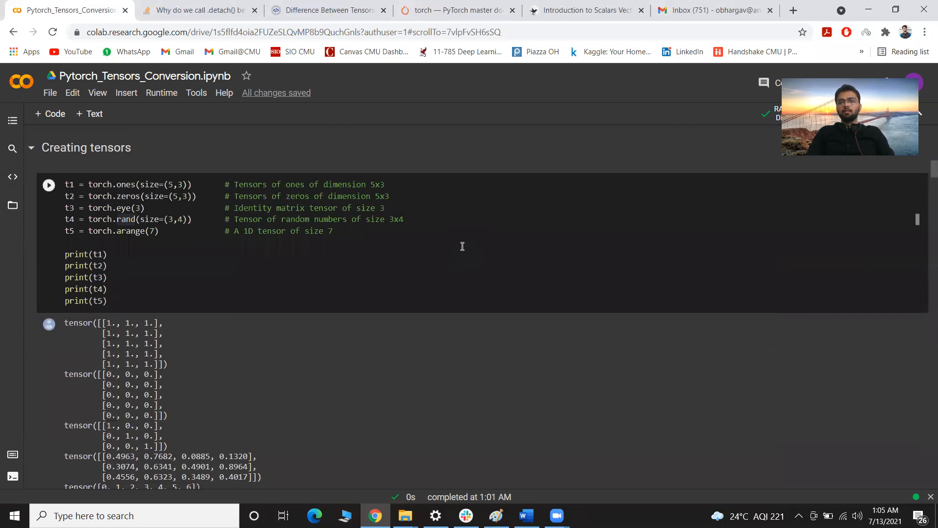
scroll("down", 3)
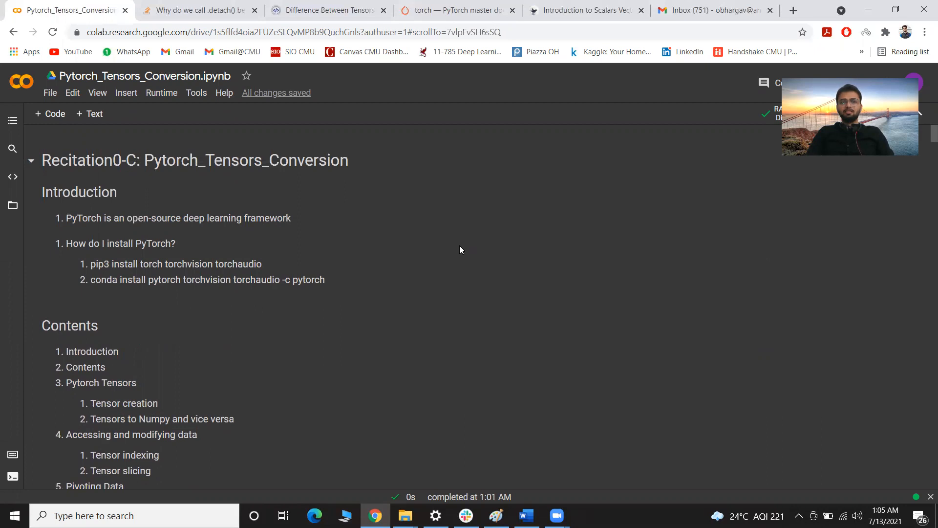
mouse_move(487, 249)
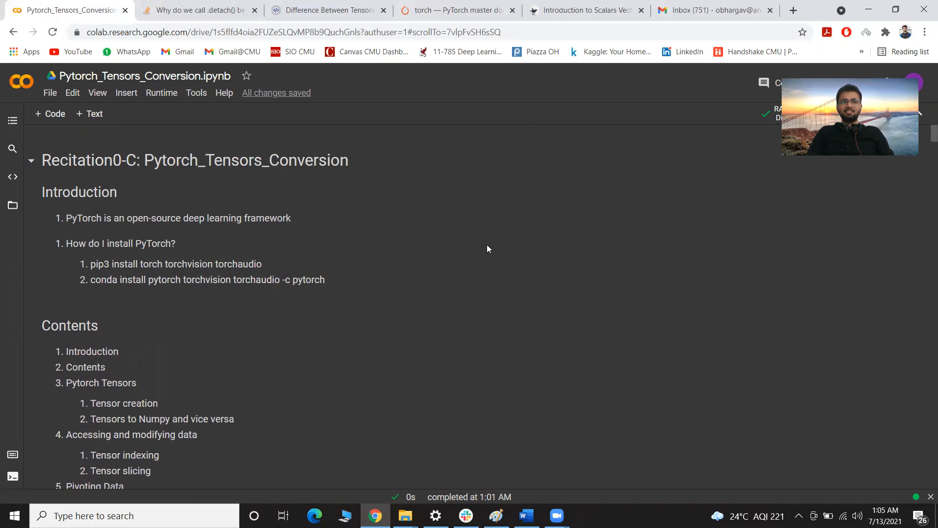